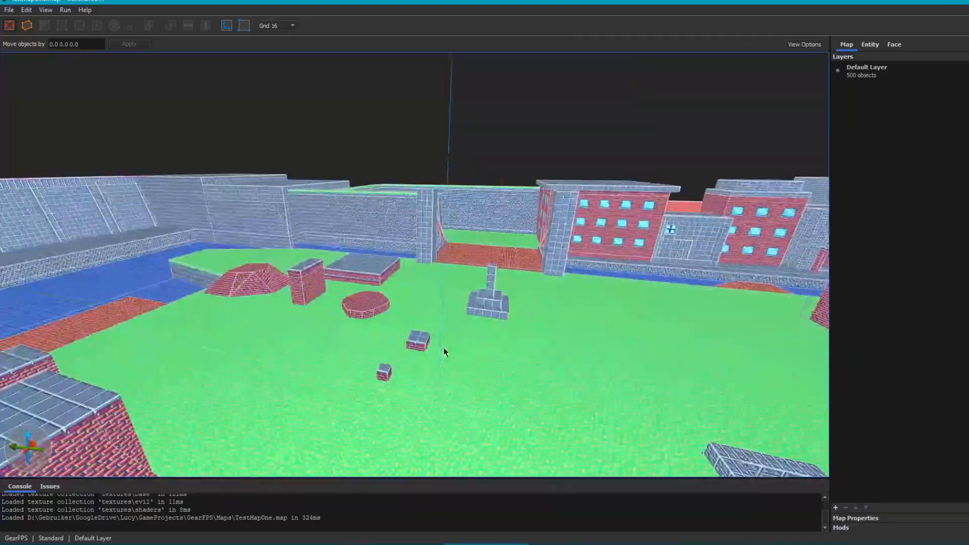
Step: Orbit the TrenchBroom 3D view to look over the arena test level
left_click_drag(444, 353, 477, 360)
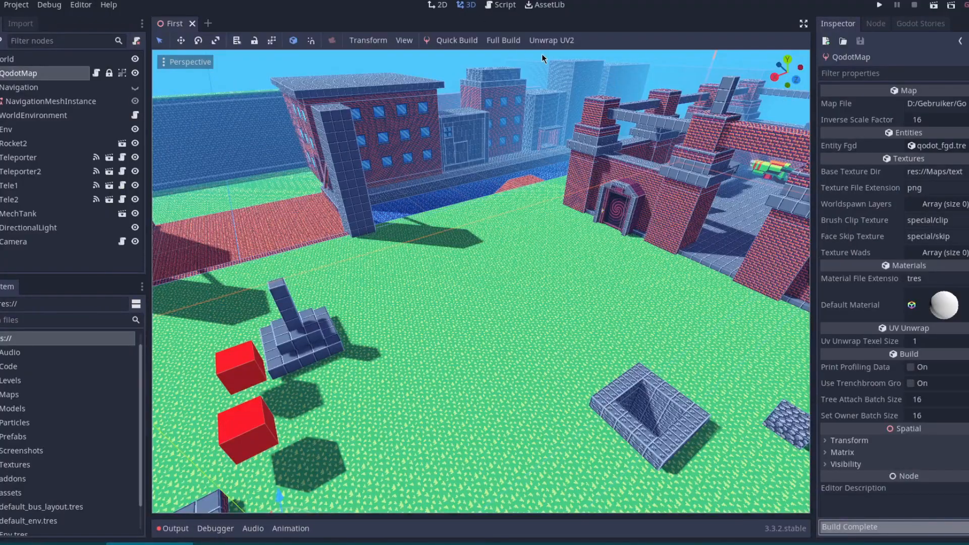
Step: Run Full Build on the QodotMap to regenerate the arena geometry and collision
left_click(504, 40)
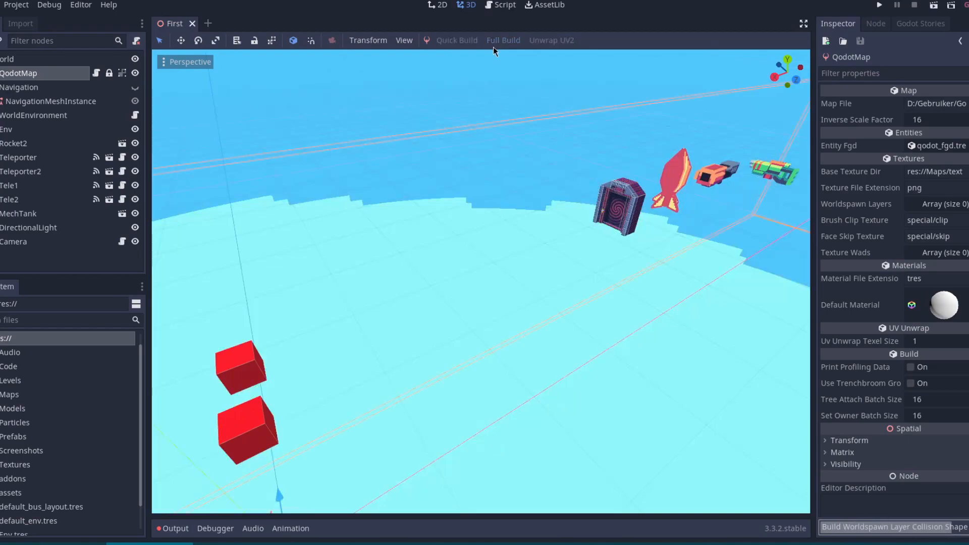
left_click(504, 40)
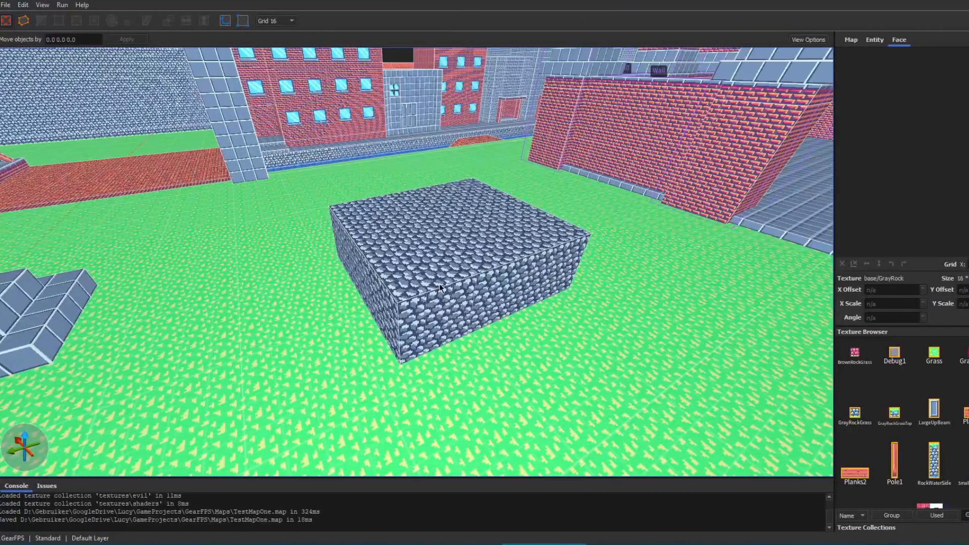
Step: Select the grey rock block and retexture the 112×240×16 slab with WallTop, then SmallBrick2 tiles
left_click(439, 291)
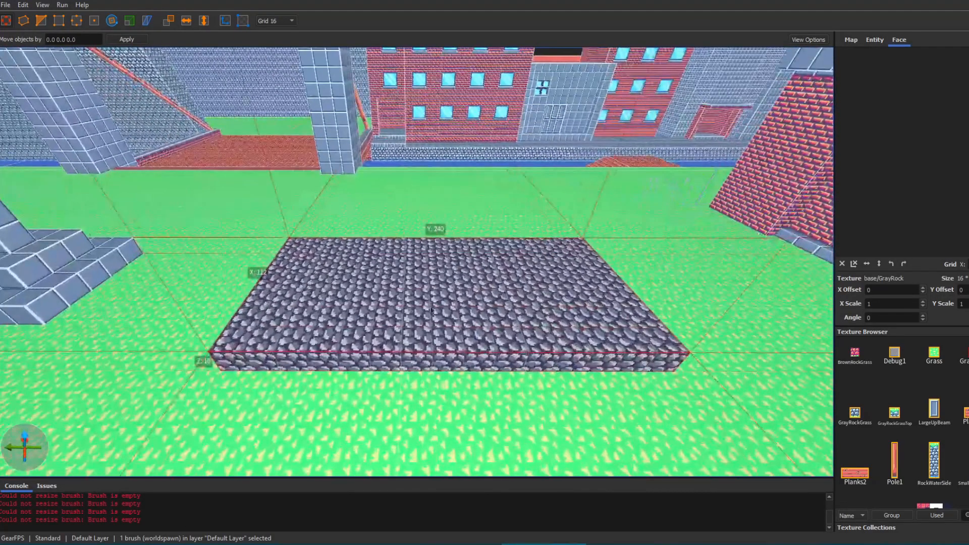
left_click(950, 396)
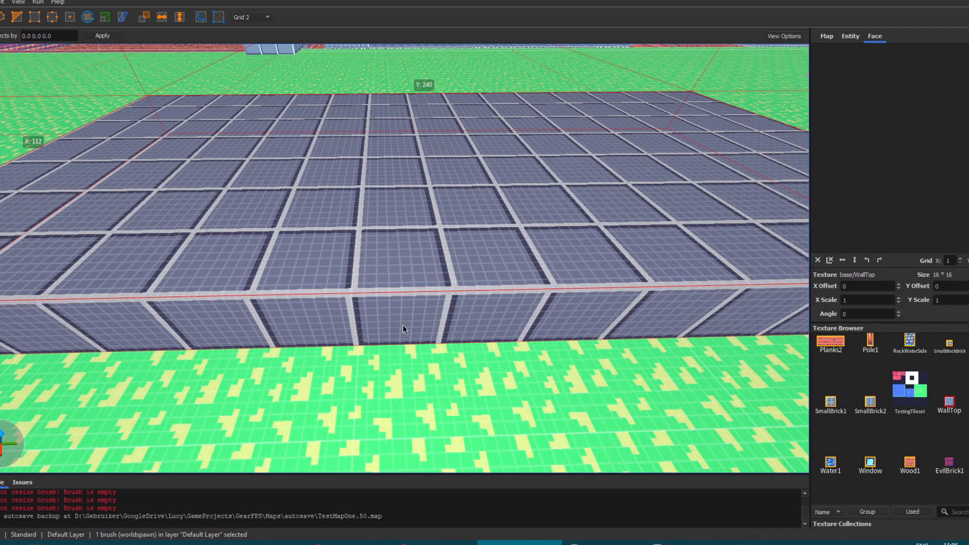
left_click(248, 17)
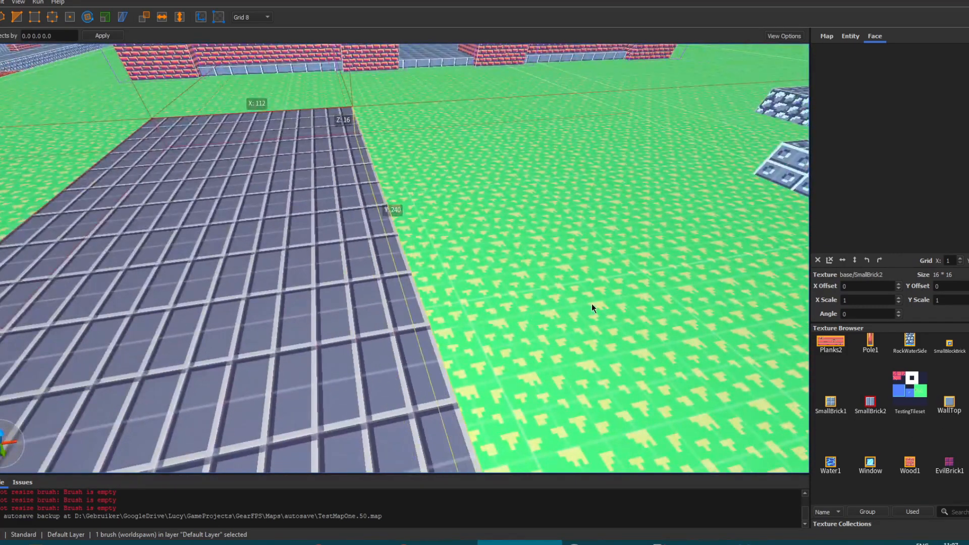
Step: Raise one end of the slab into a ramp climbing to a purple-tiled platform
left_click_drag(592, 308, 450, 244)
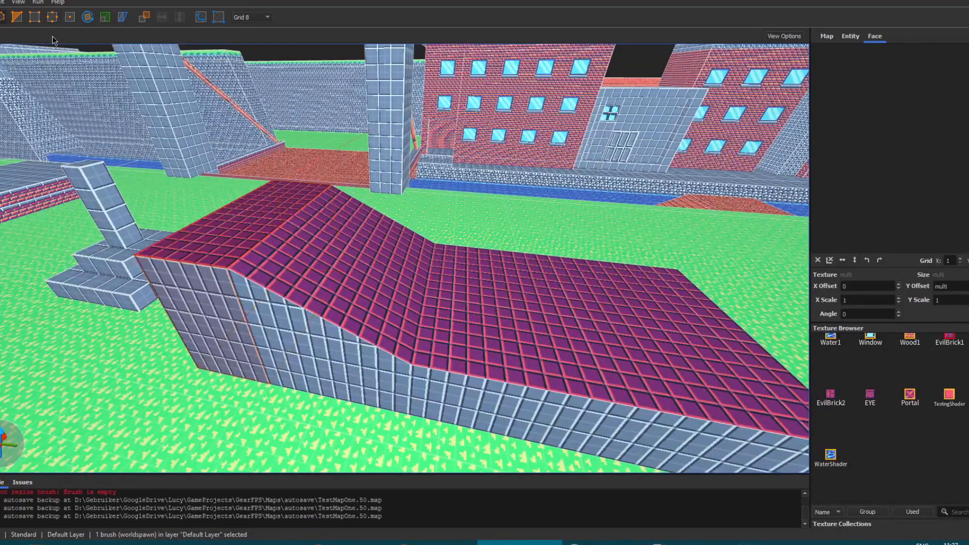
left_click(388, 318)
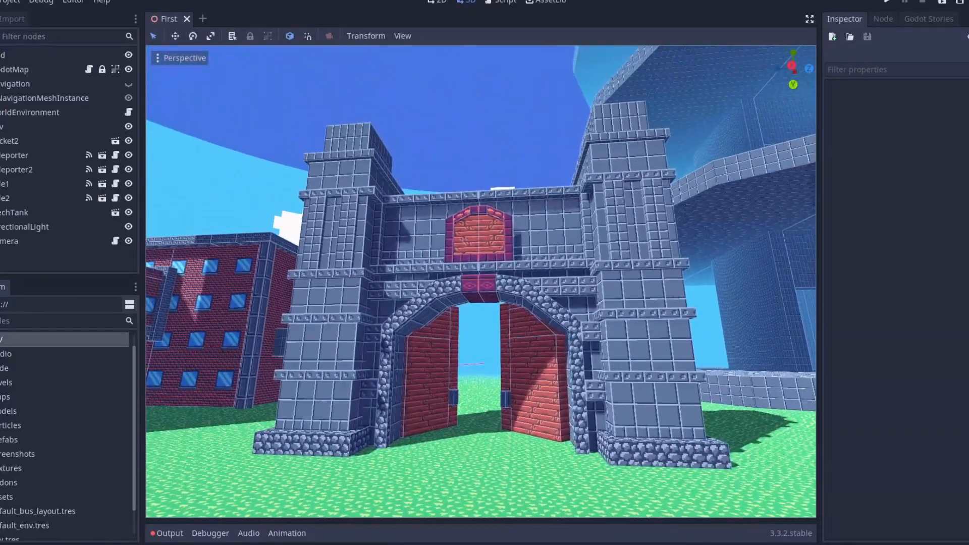
Step: Bring up the rebuilt level's stone gateway with twin towers and red doors in Godot
left_click(886, 1)
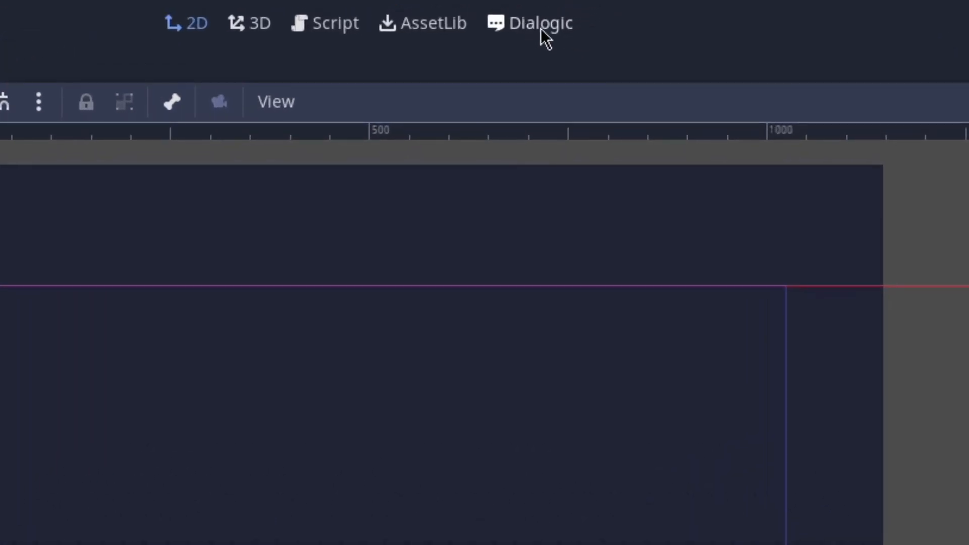
Step: Open Dialogic, select character Lucy, and preview her Facepalm portrait
left_click(538, 23)
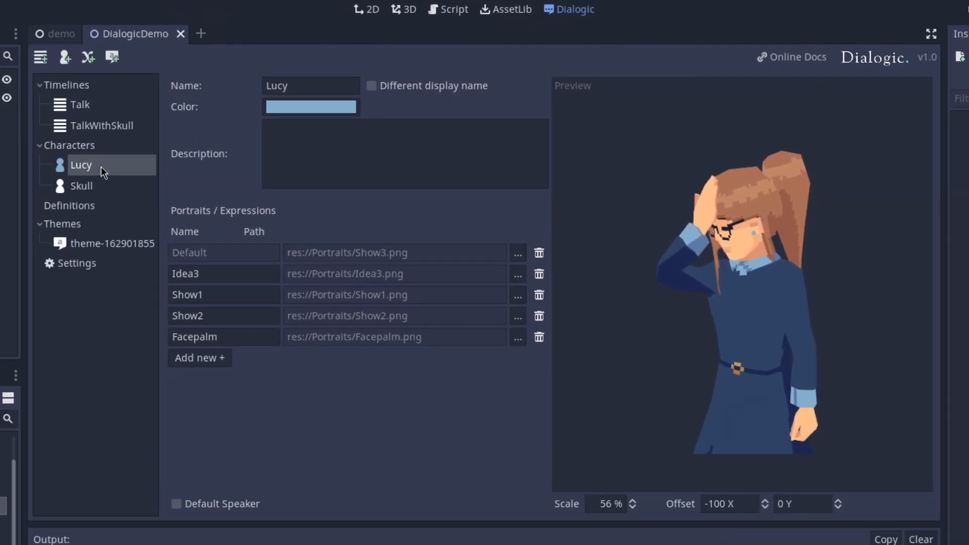
left_click(311, 85)
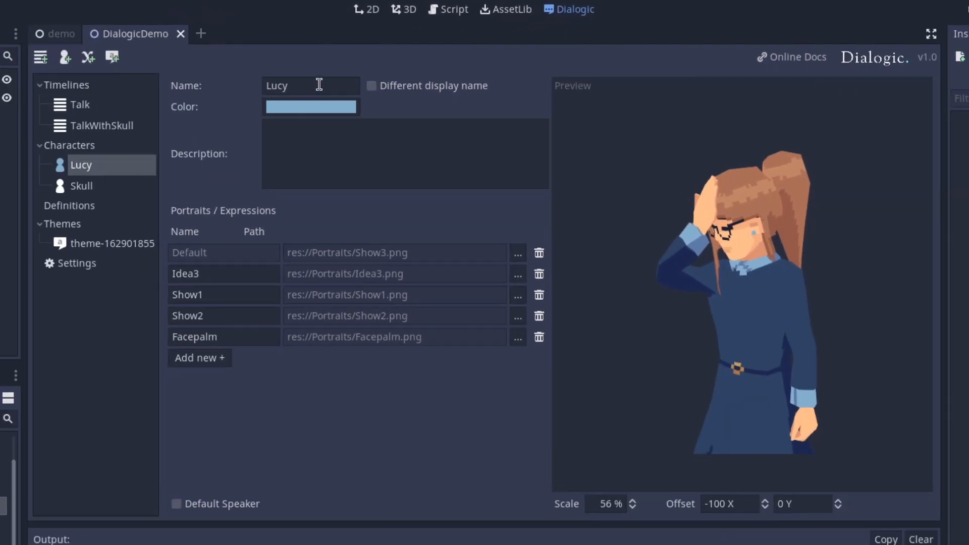
left_click(210, 274)
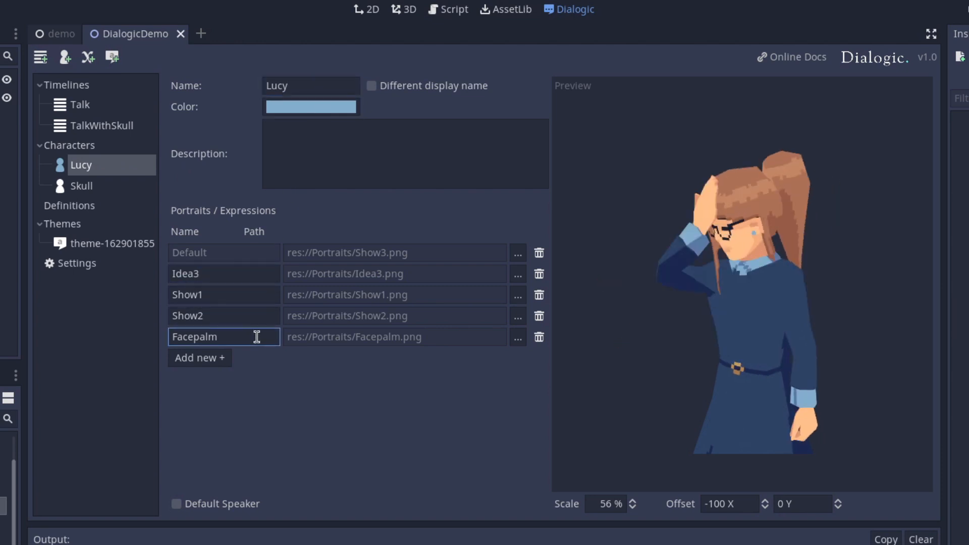
mouse_move(240, 309)
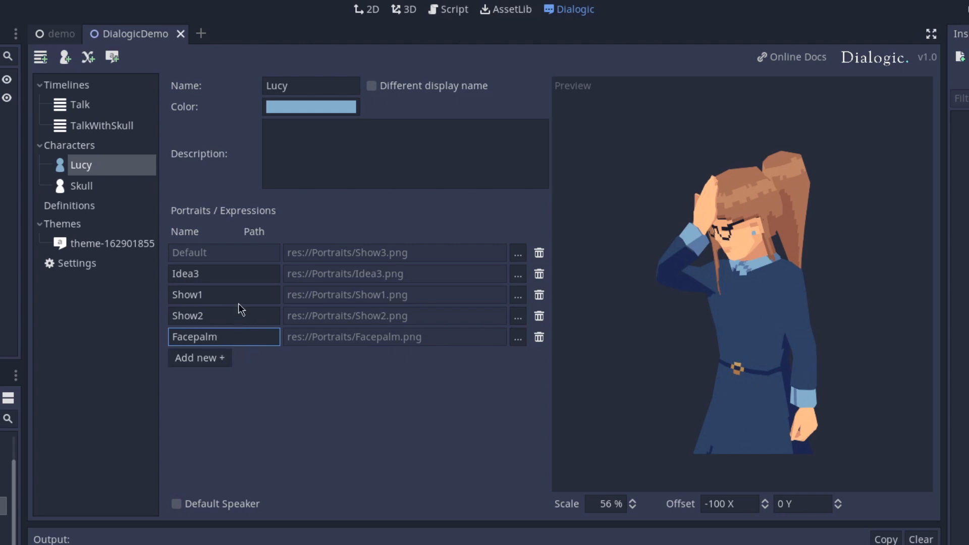
mouse_move(93, 112)
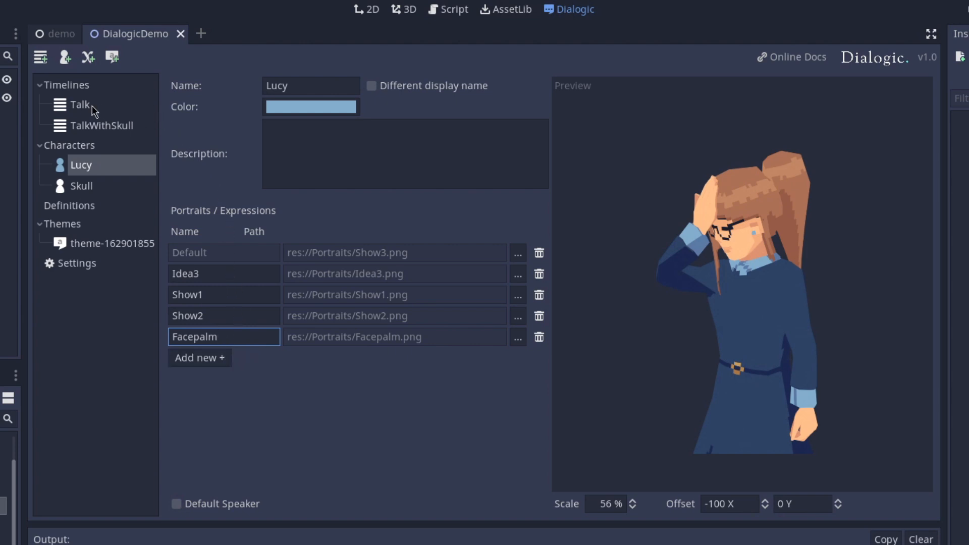
Step: View the Dialogic theme, then open the Talk timeline with Lucy's three lines
left_click(113, 242)
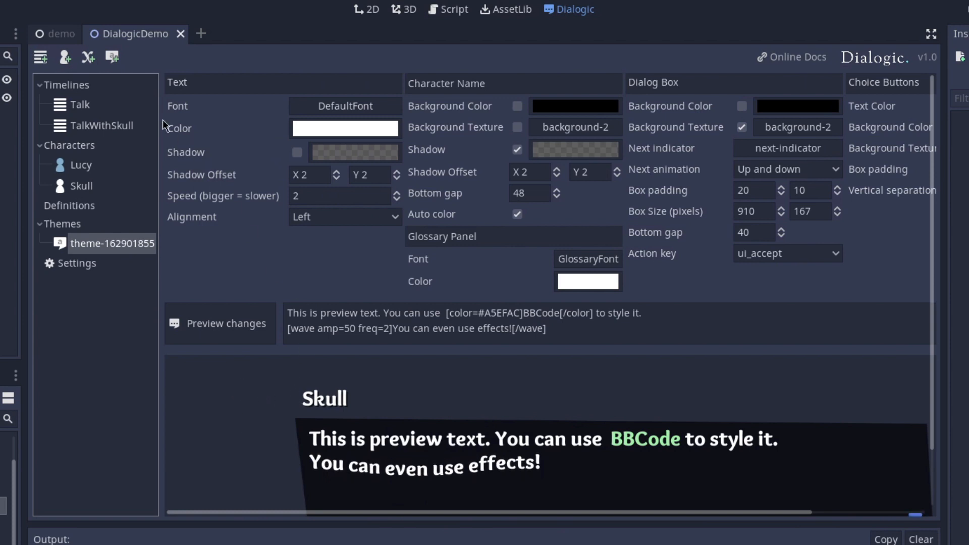
left_click(79, 104)
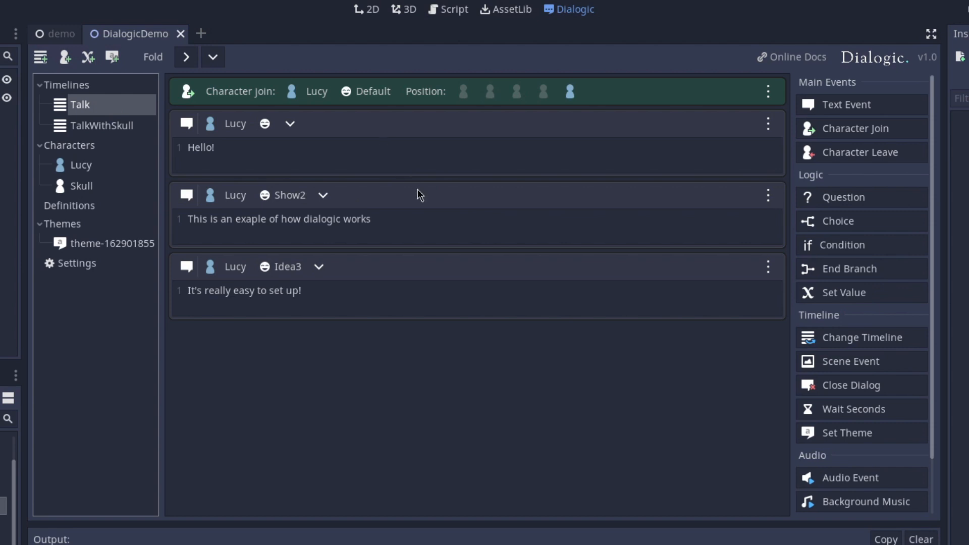
mouse_move(431, 150)
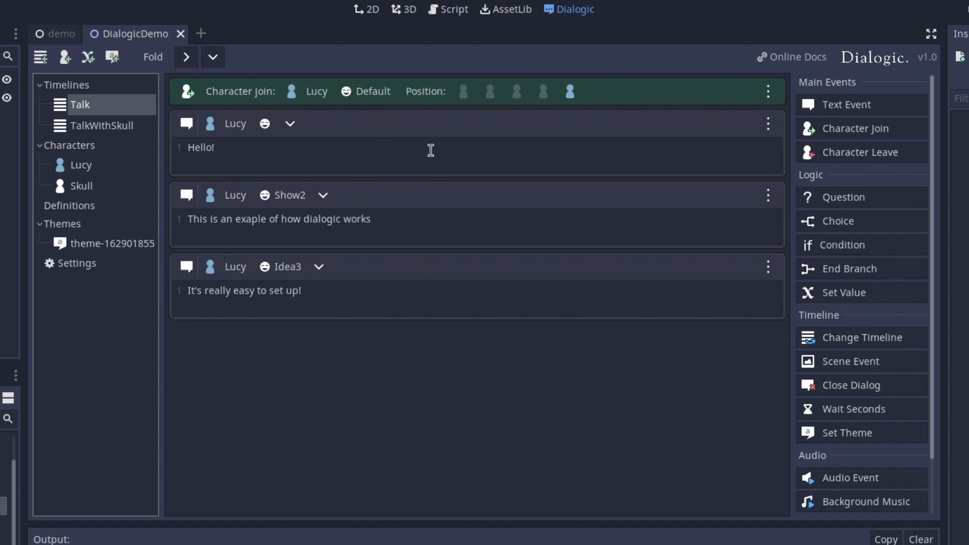
scroll("down", 3)
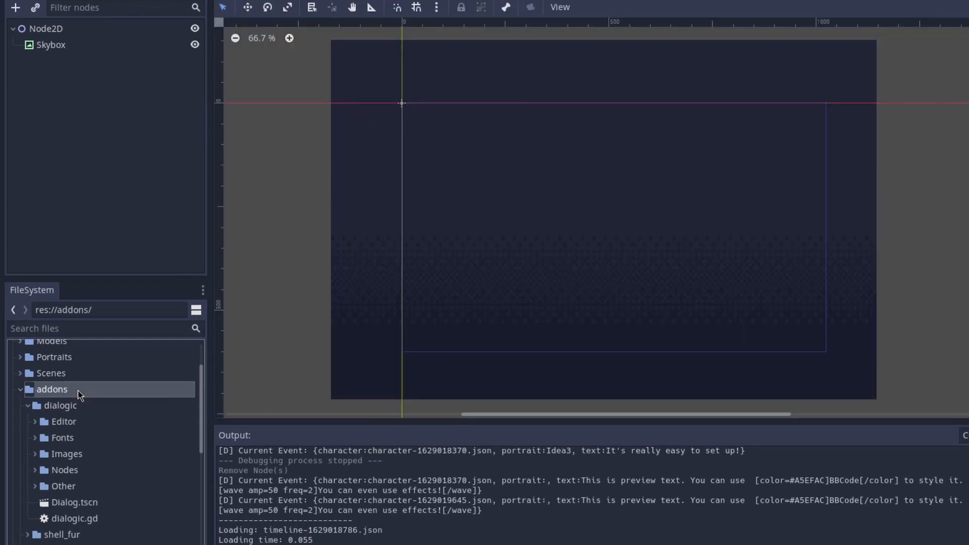
Step: Set the DialogNode timeline to TalkWithSkull and answer Skull with the first choice in-game
left_click(61, 405)
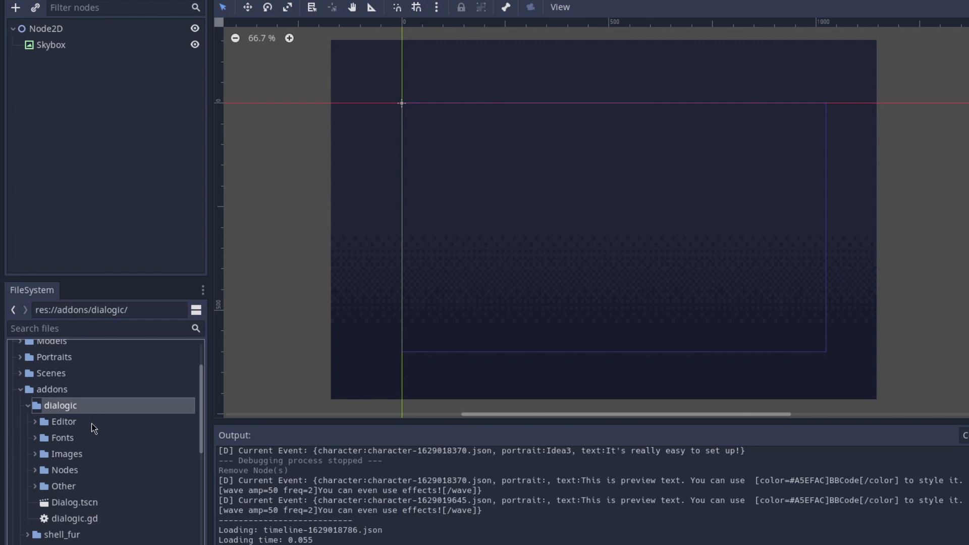
mouse_move(77, 519)
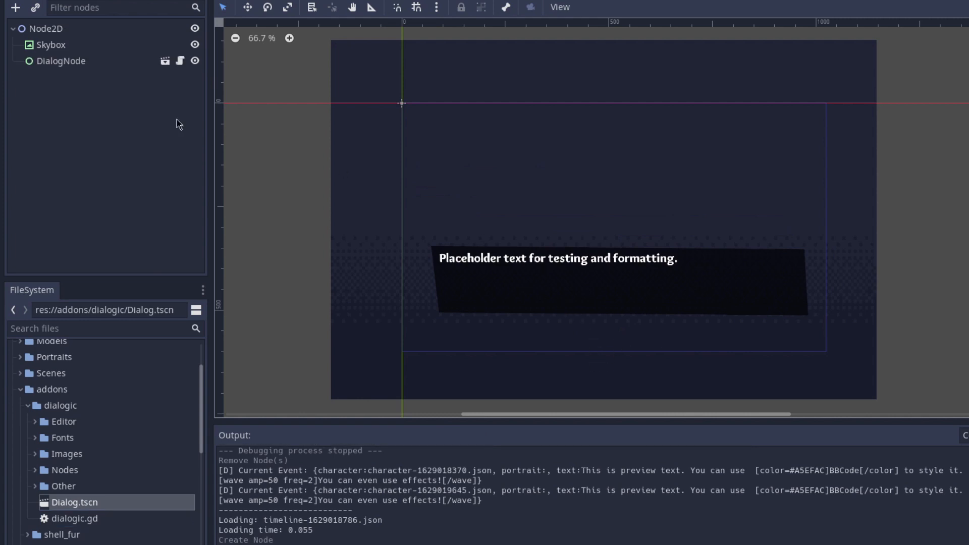
left_click(60, 60)
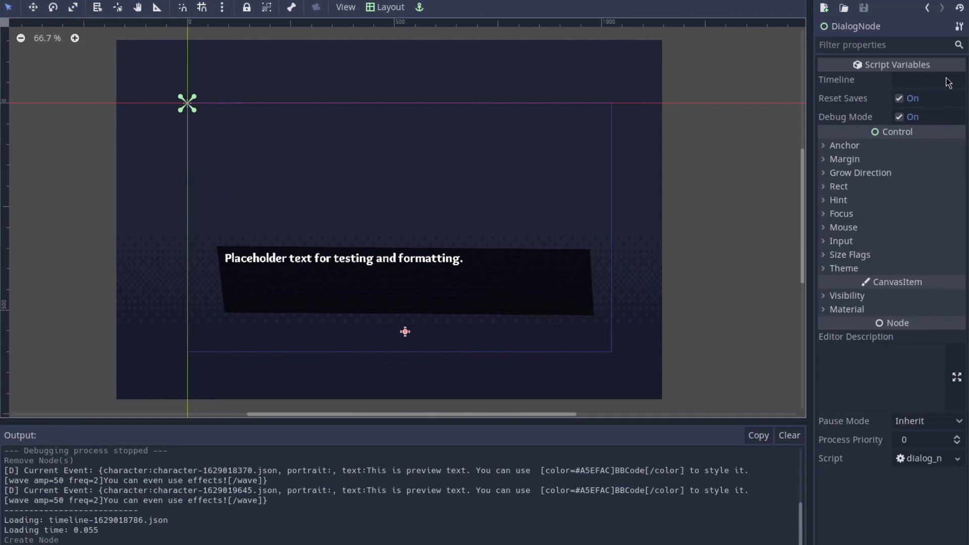
left_click(921, 79)
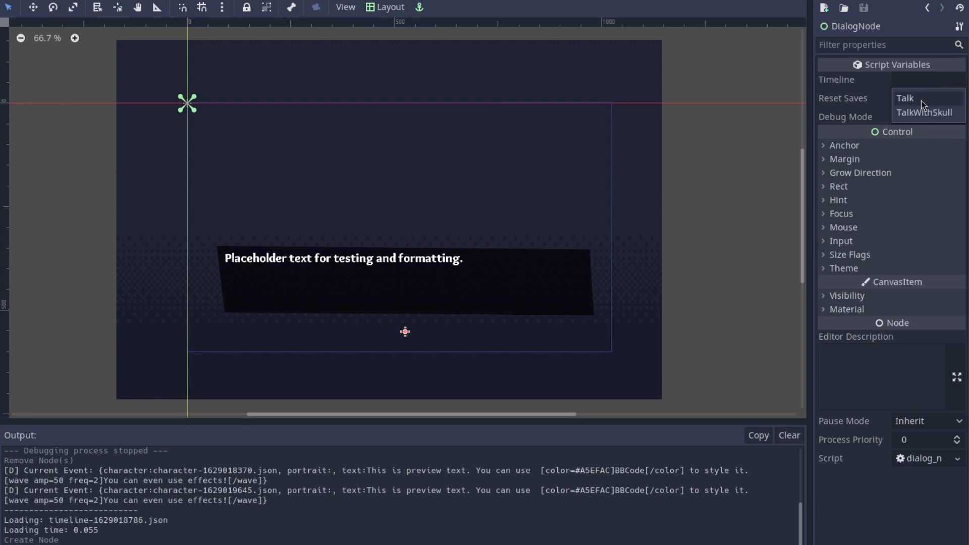
left_click(906, 97)
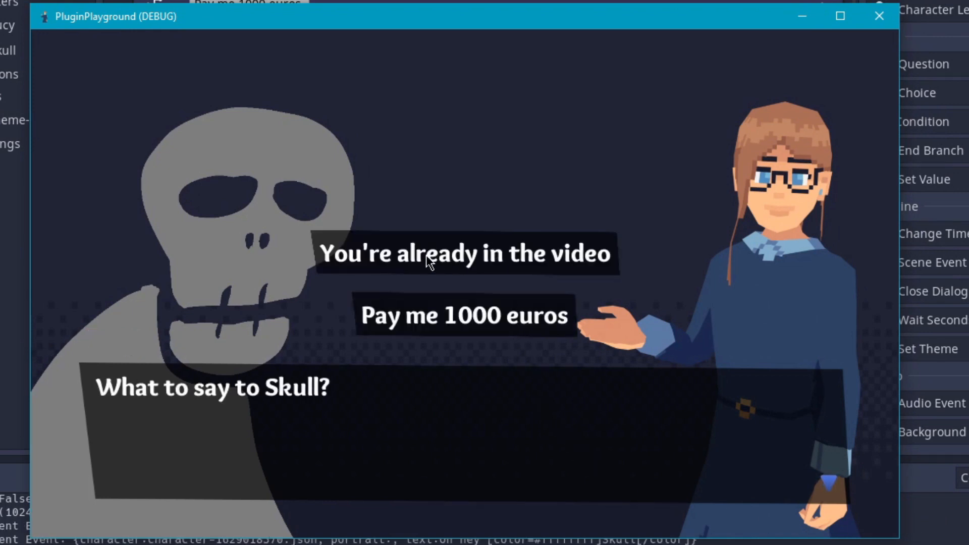
left_click(463, 314)
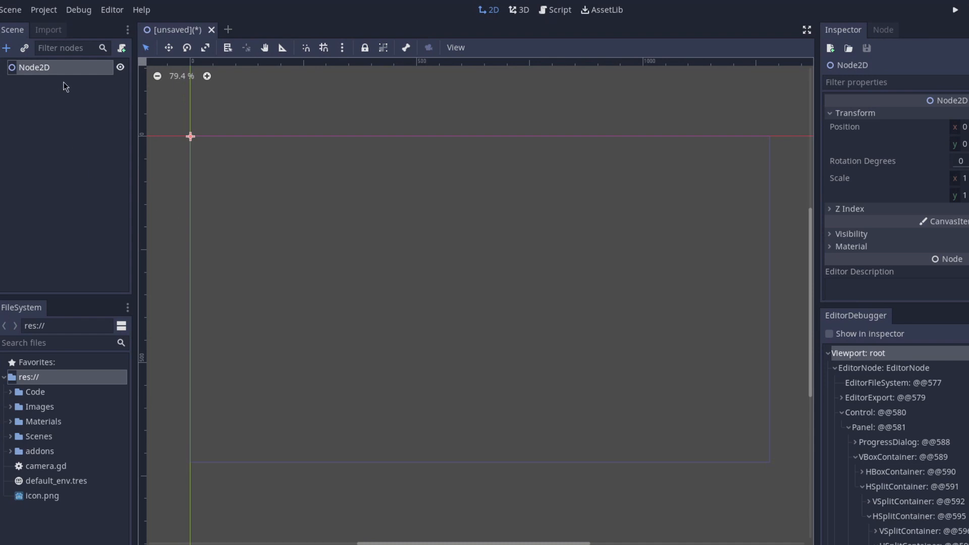
Step: Start adding a child node to the Node2D scene via the Add Child Node dialog
left_click(7, 48)
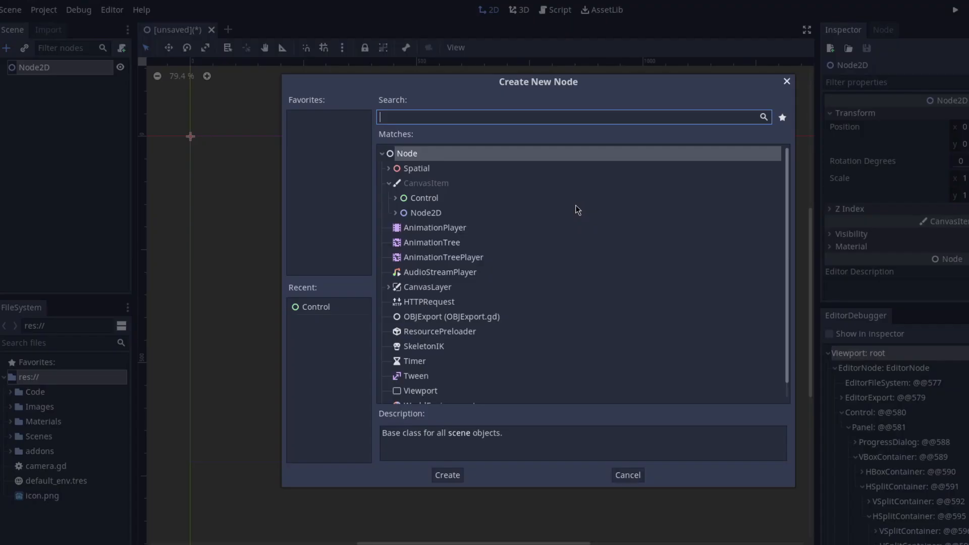
left_click(395, 198)
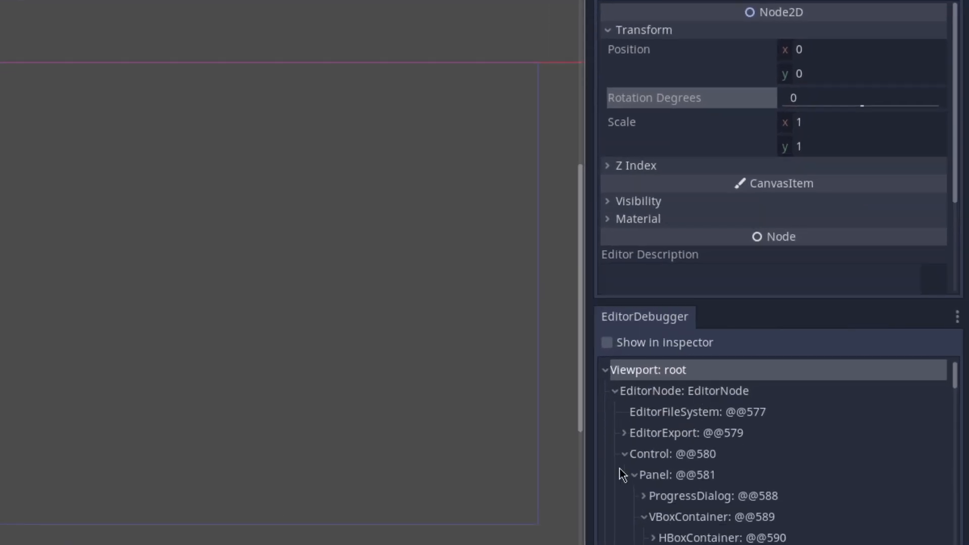
mouse_move(714, 476)
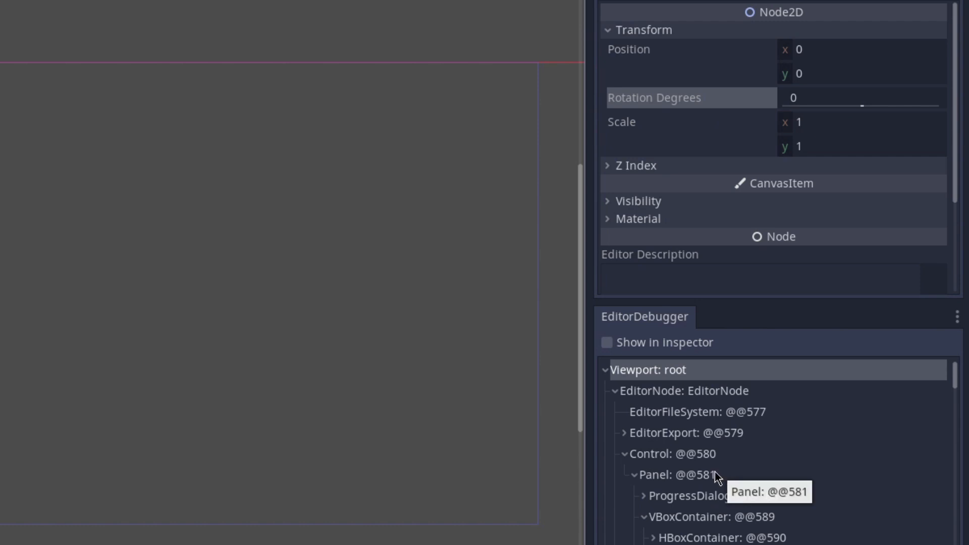
Step: Pick the Rotation Degrees field with F12 to reveal its EditorSpinSlider node
key("f12")
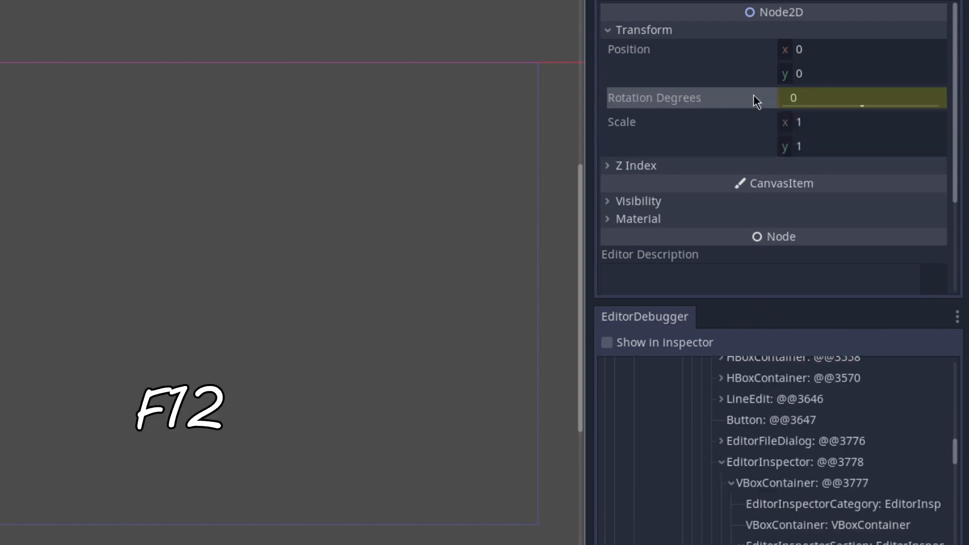
mouse_move(780, 369)
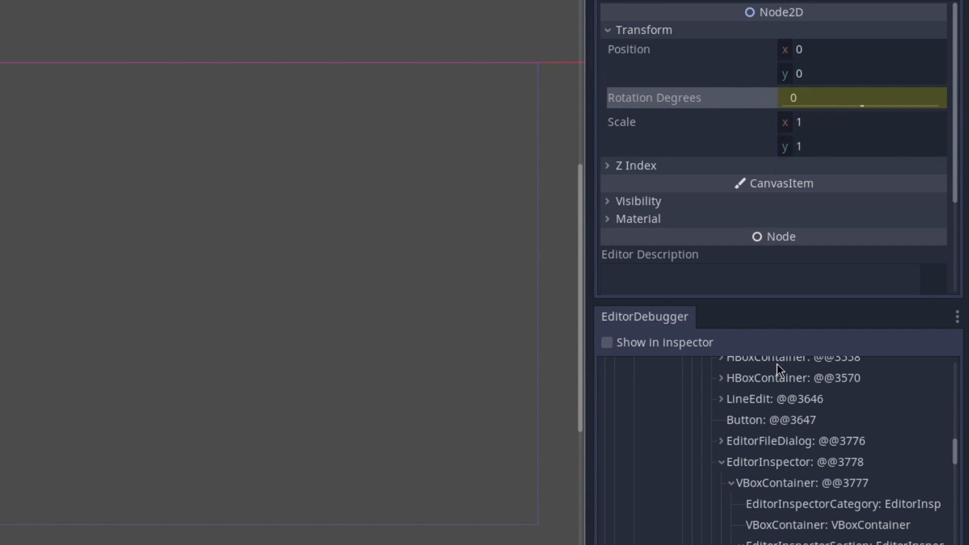
scroll("down", 3)
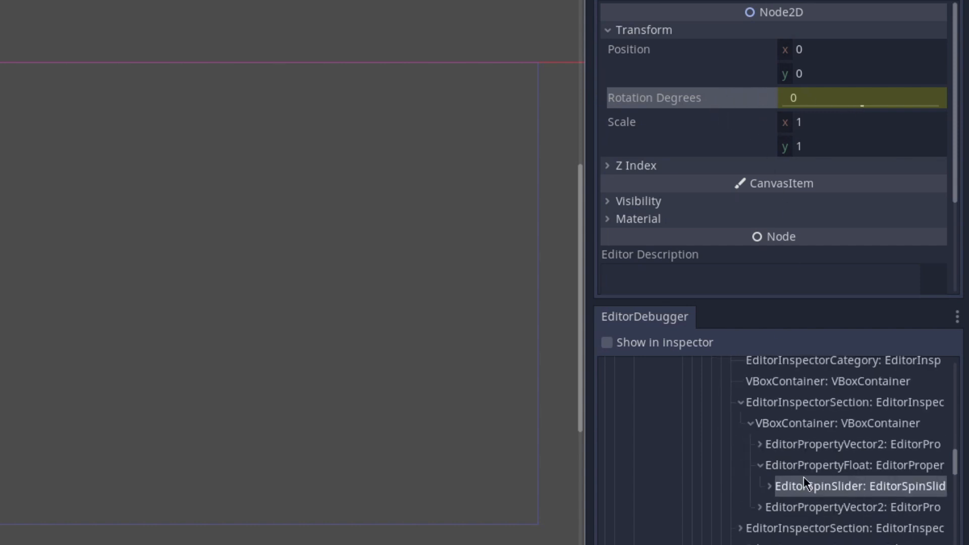
mouse_move(791, 492)
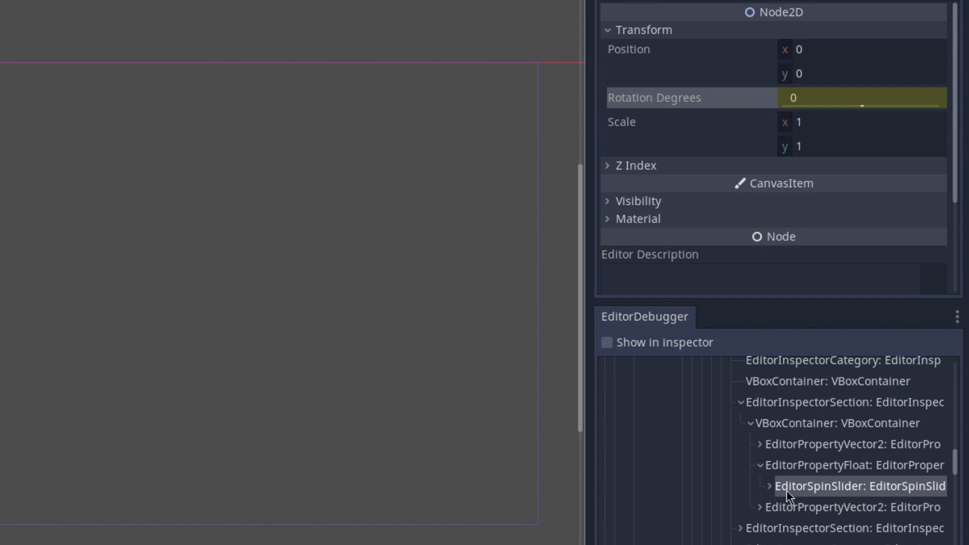
mouse_move(735, 497)
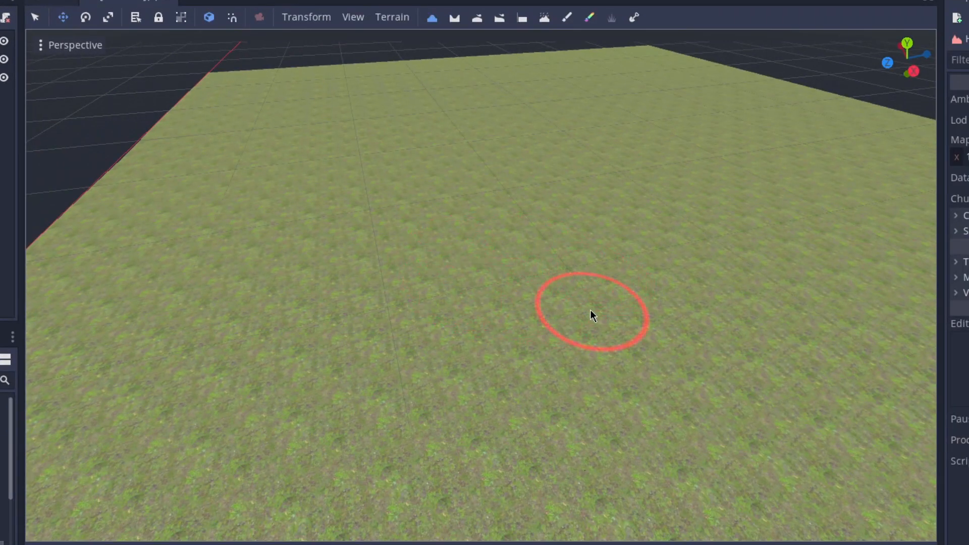
Step: Drag the sculpt brush across the flat HTerrain to raise the ground
left_click_drag(593, 315, 458, 309)
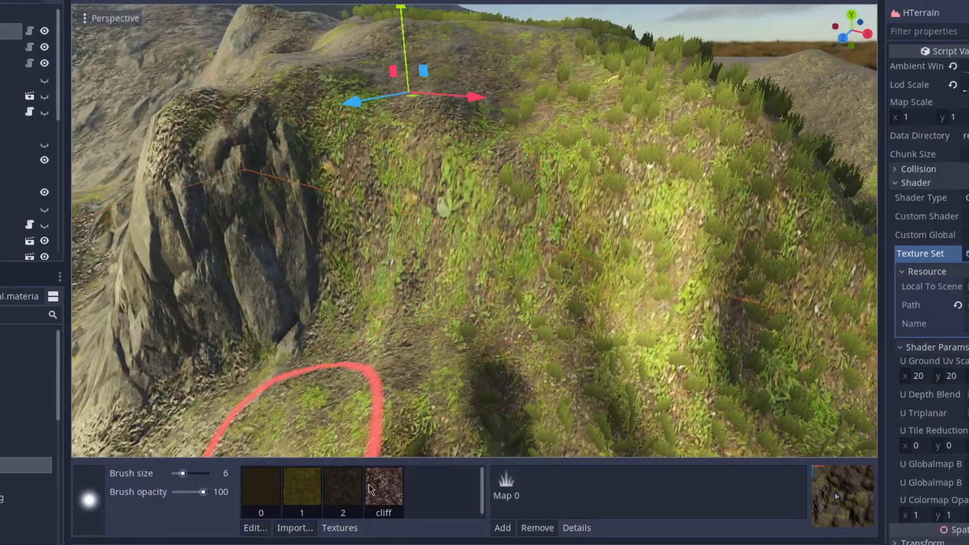
Step: Pick the cliff texture, then paint grassy ground onto the slope below the cliff
left_click(342, 488)
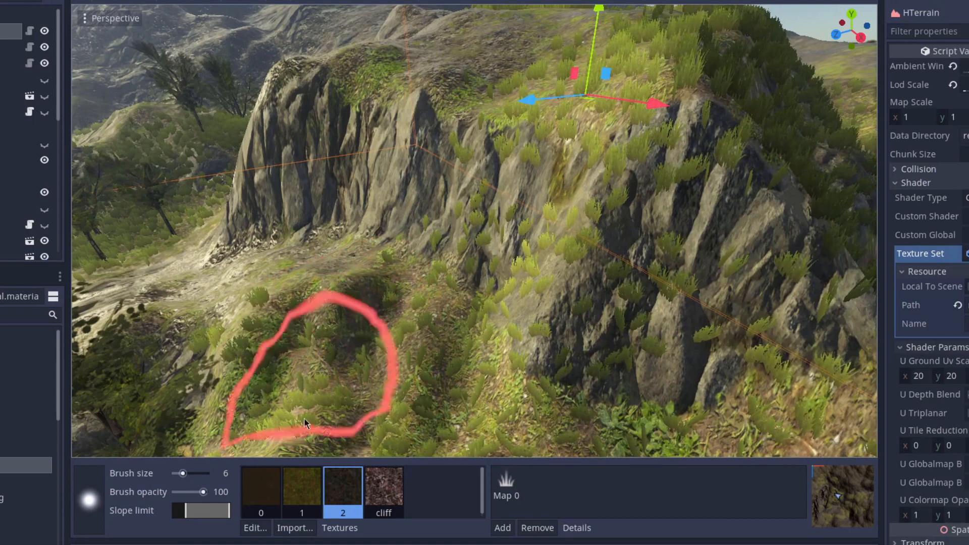
left_click_drag(203, 491, 179, 492)
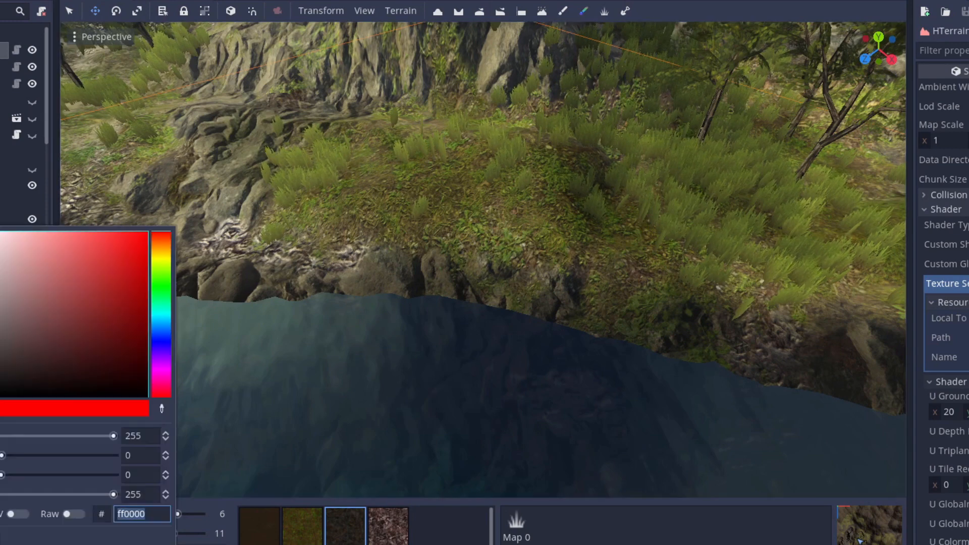
Step: Change the terrain colour from red to dark green 133e10 via hue bar and shade square
left_click(163, 290)
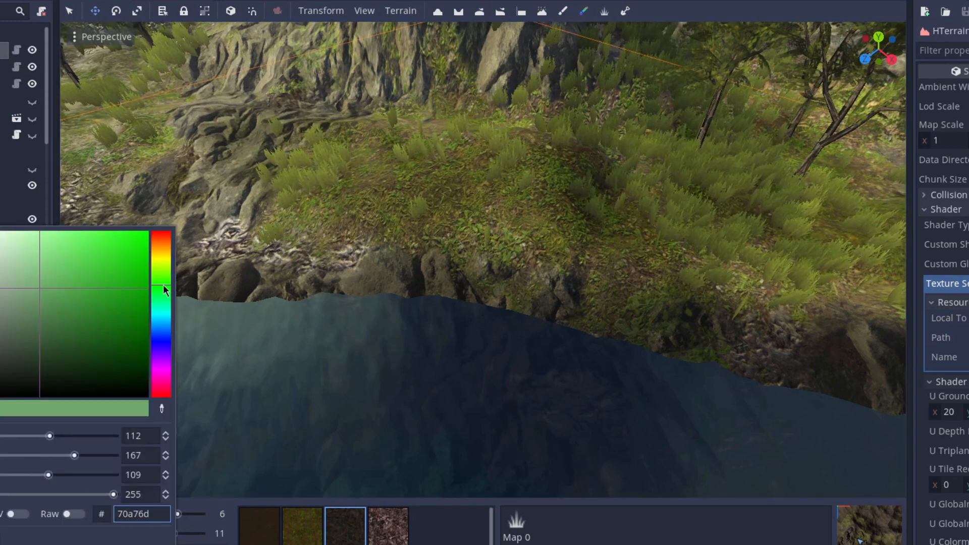
left_click(106, 363)
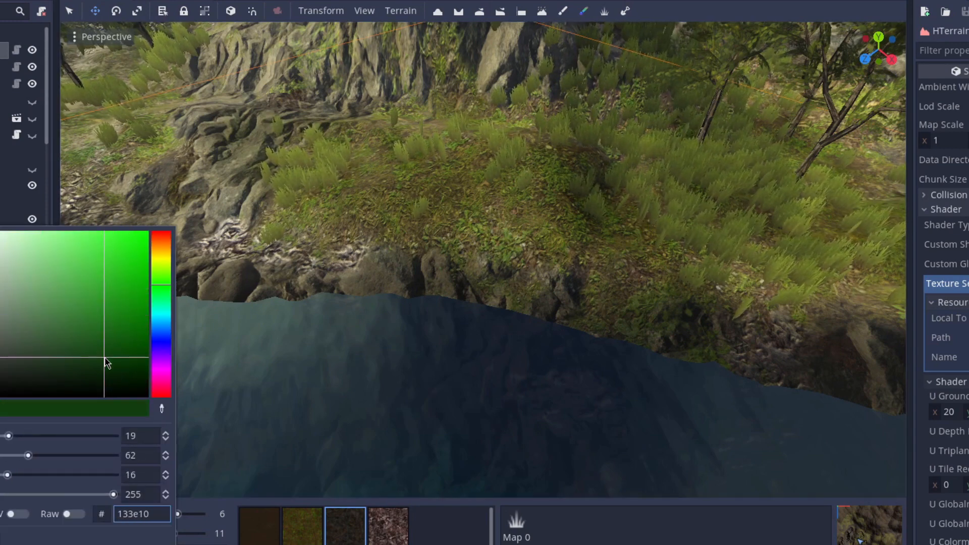
left_click(383, 309)
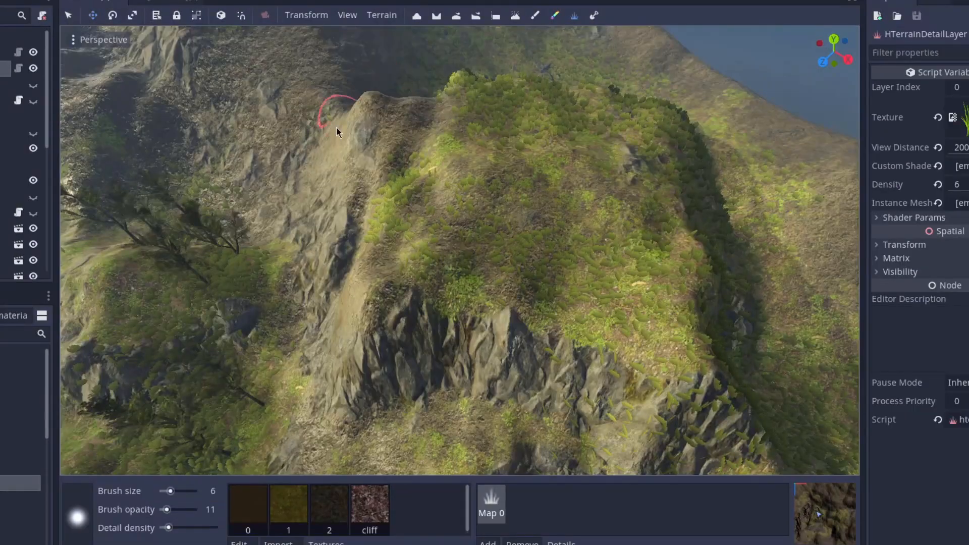
Step: Open Terrain > Generate and drag the slider to add erosion steps to the preview
left_click(382, 15)
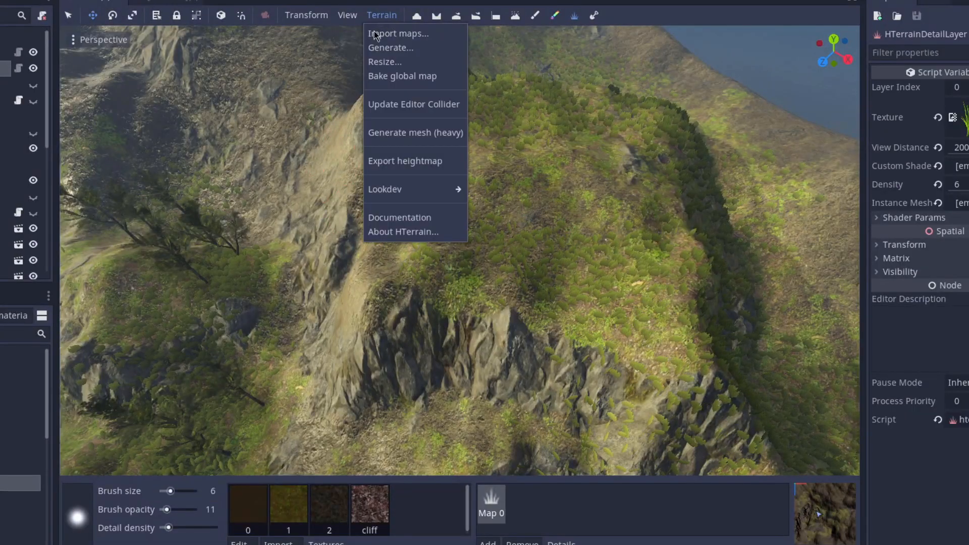
mouse_move(415, 56)
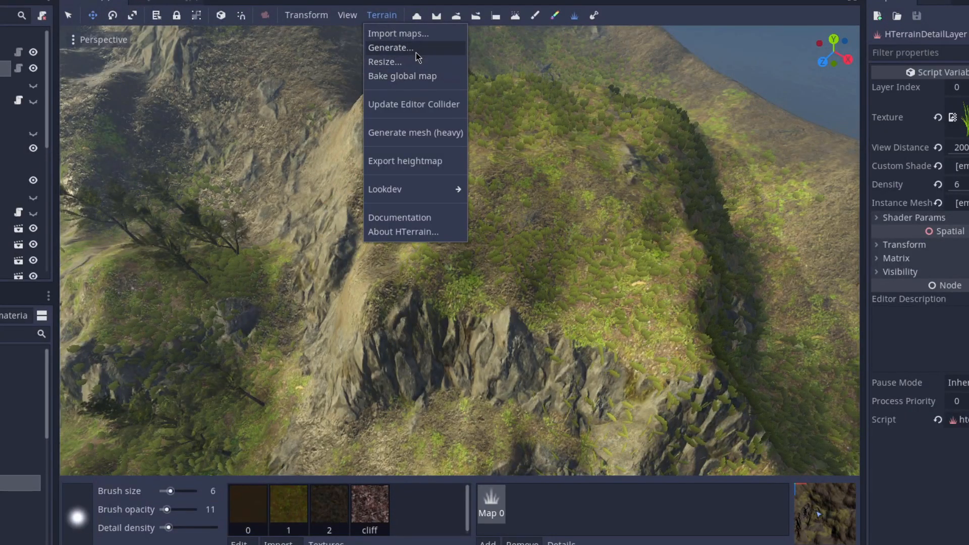
left_click(390, 48)
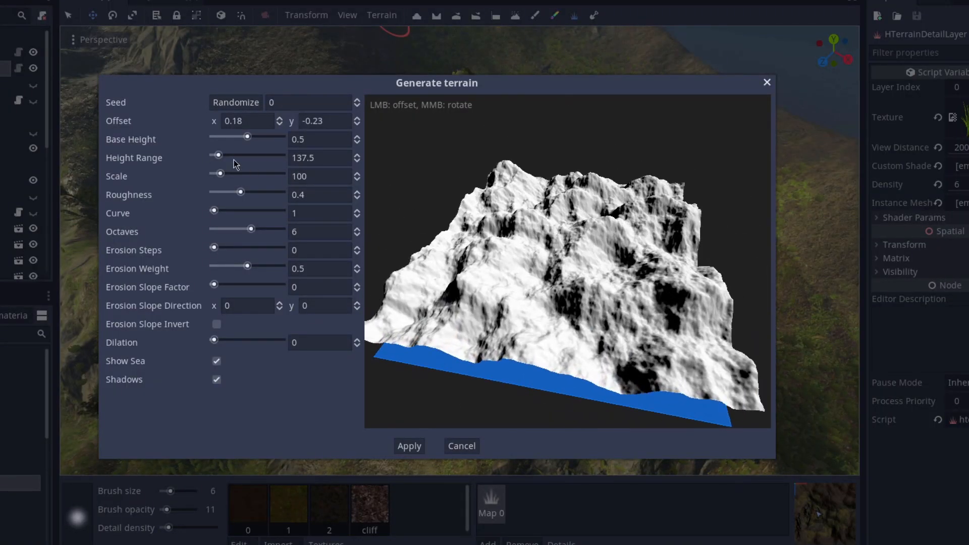
left_click_drag(214, 250, 252, 250)
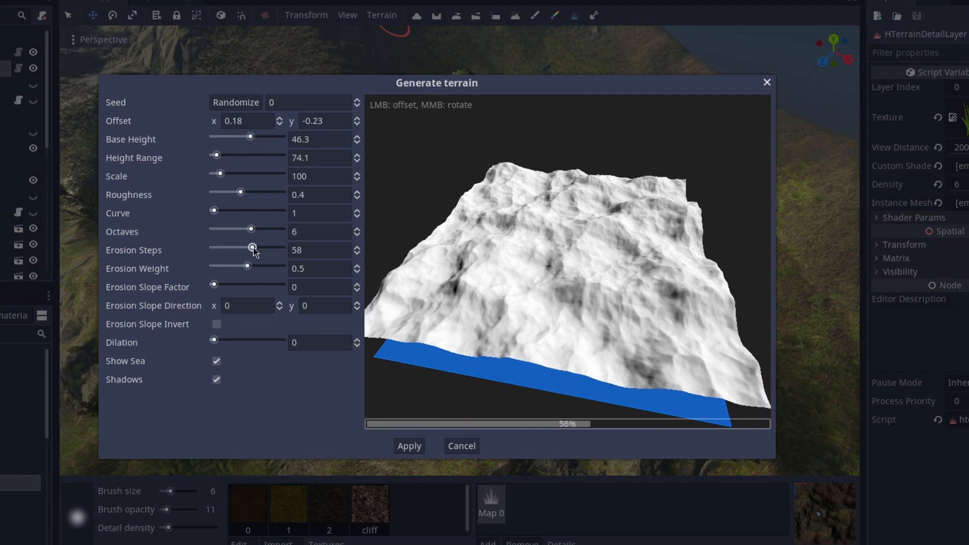